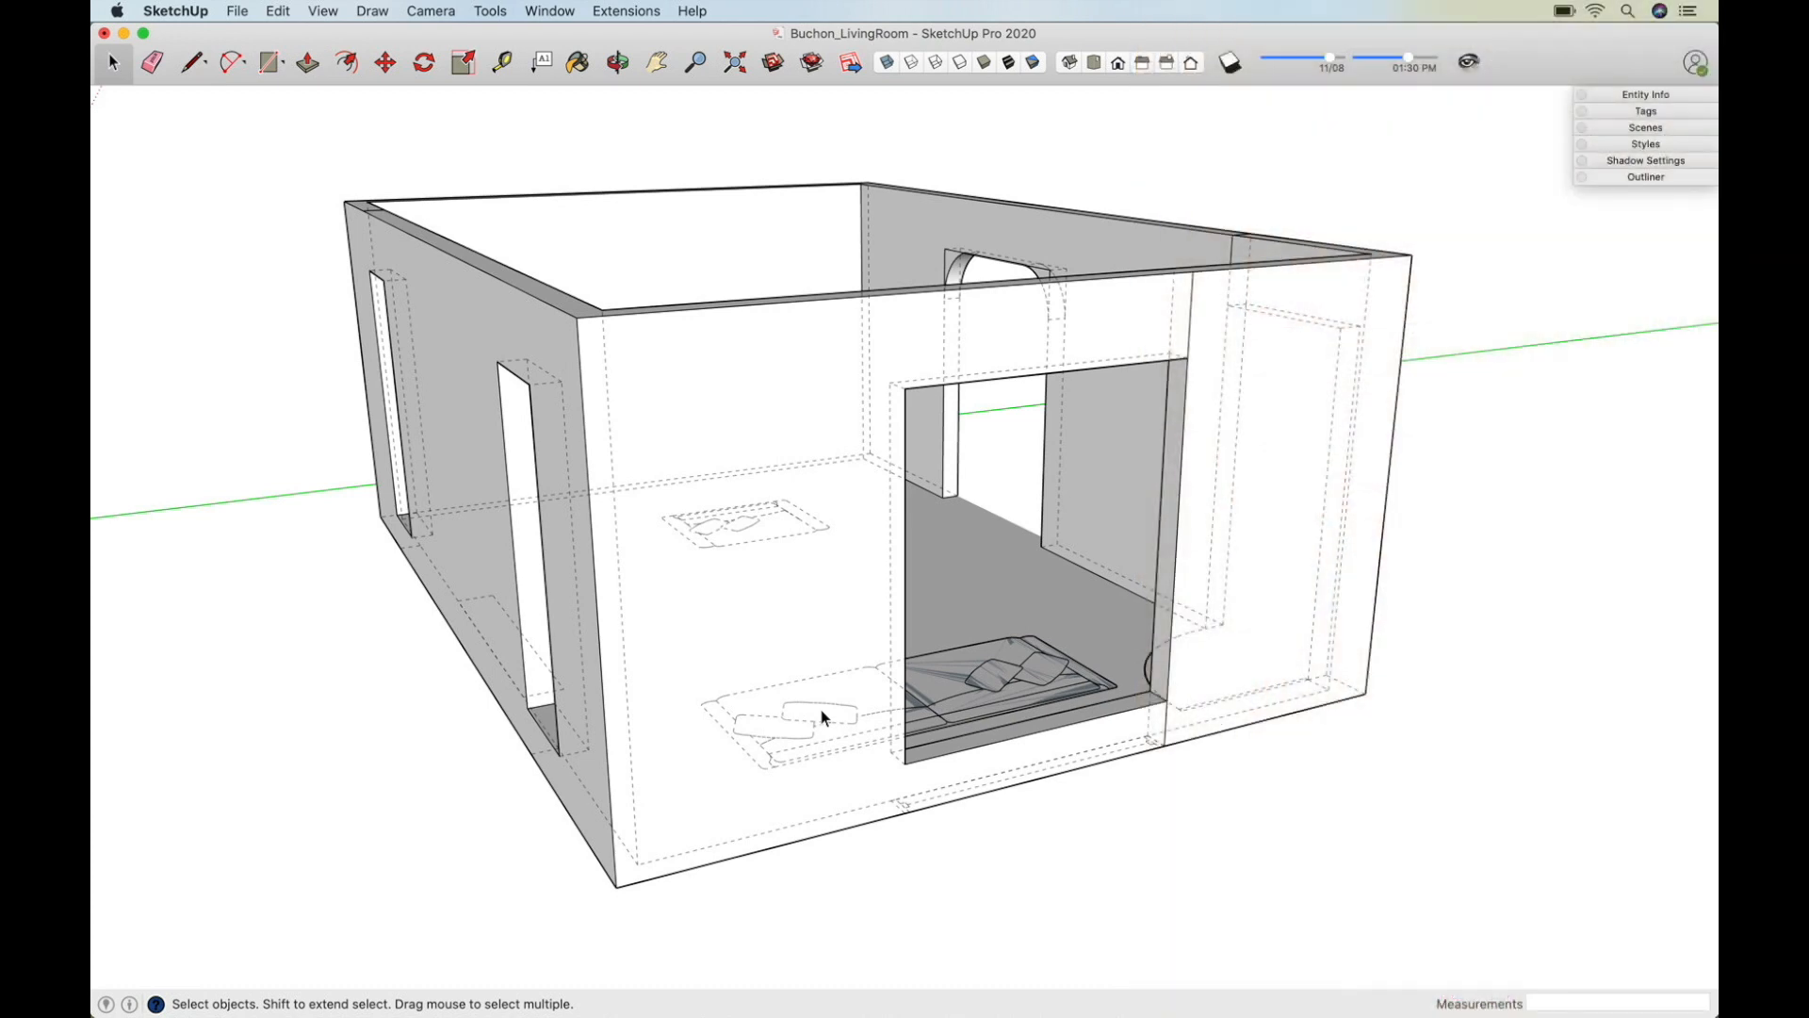
# Step: Toggle the dashed back-edges view off and back on with K, then pick the Eraser
pyautogui.press('k')
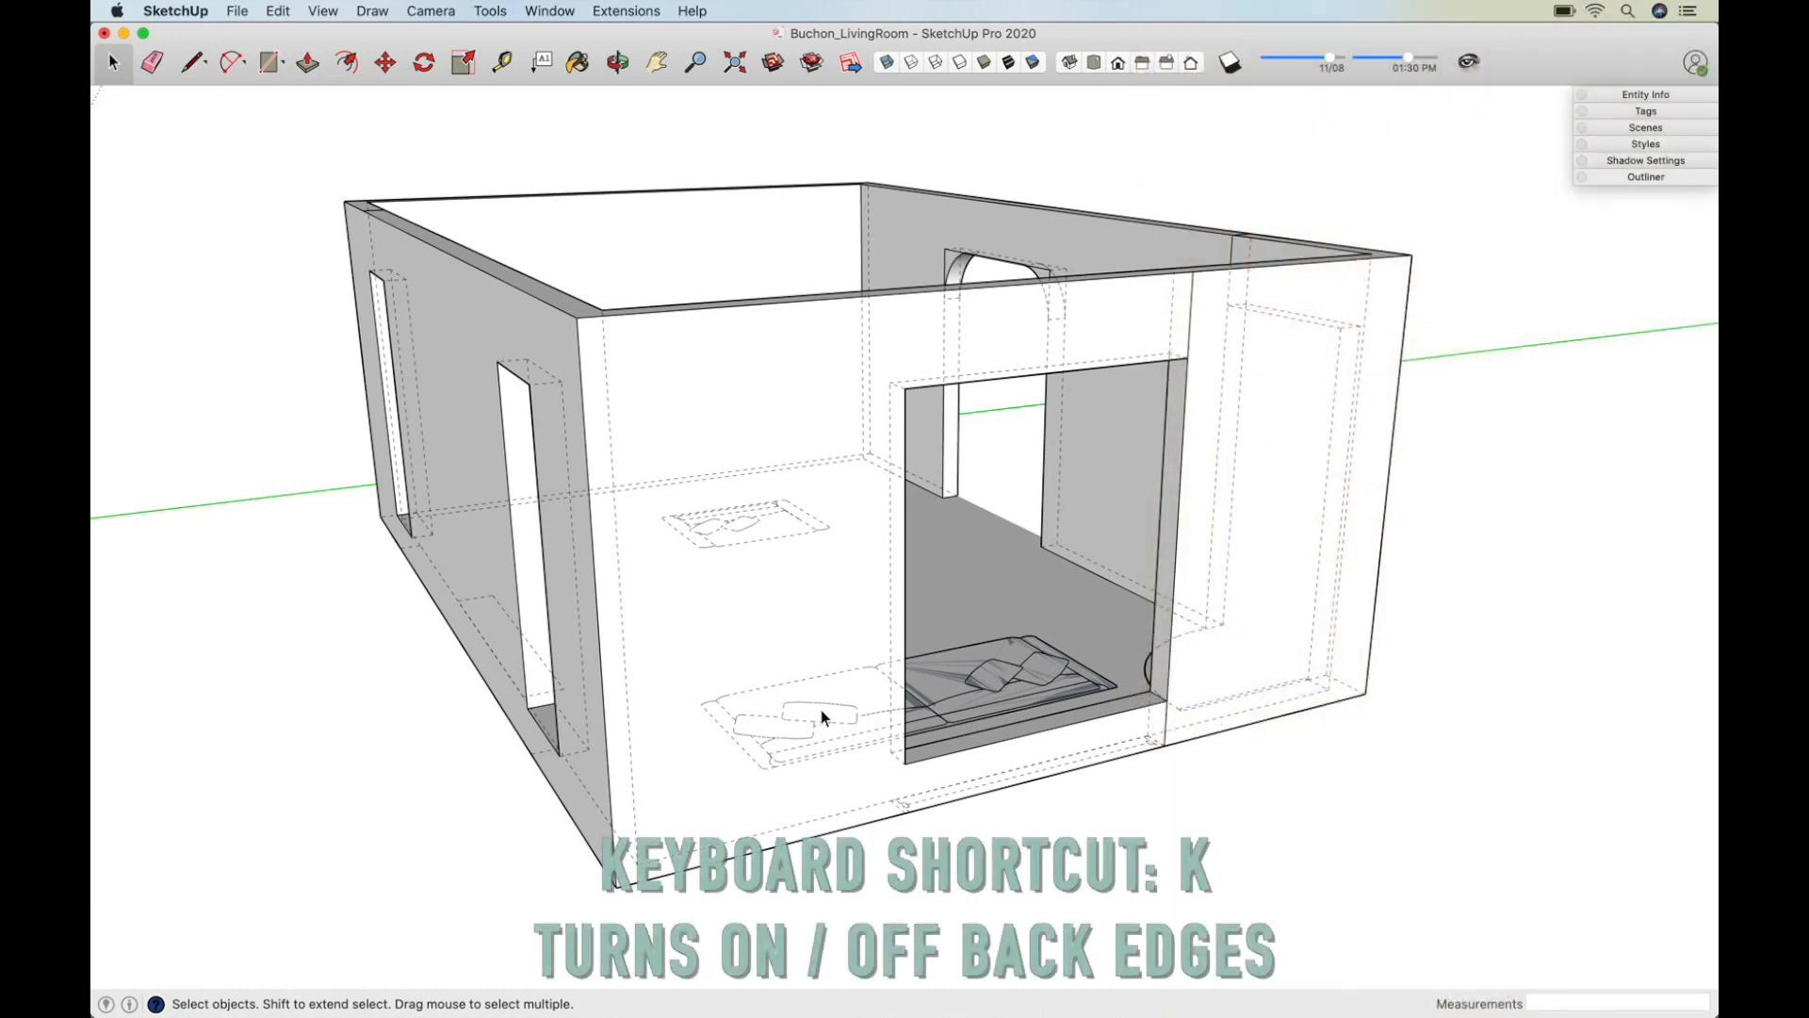
pyautogui.press('k')
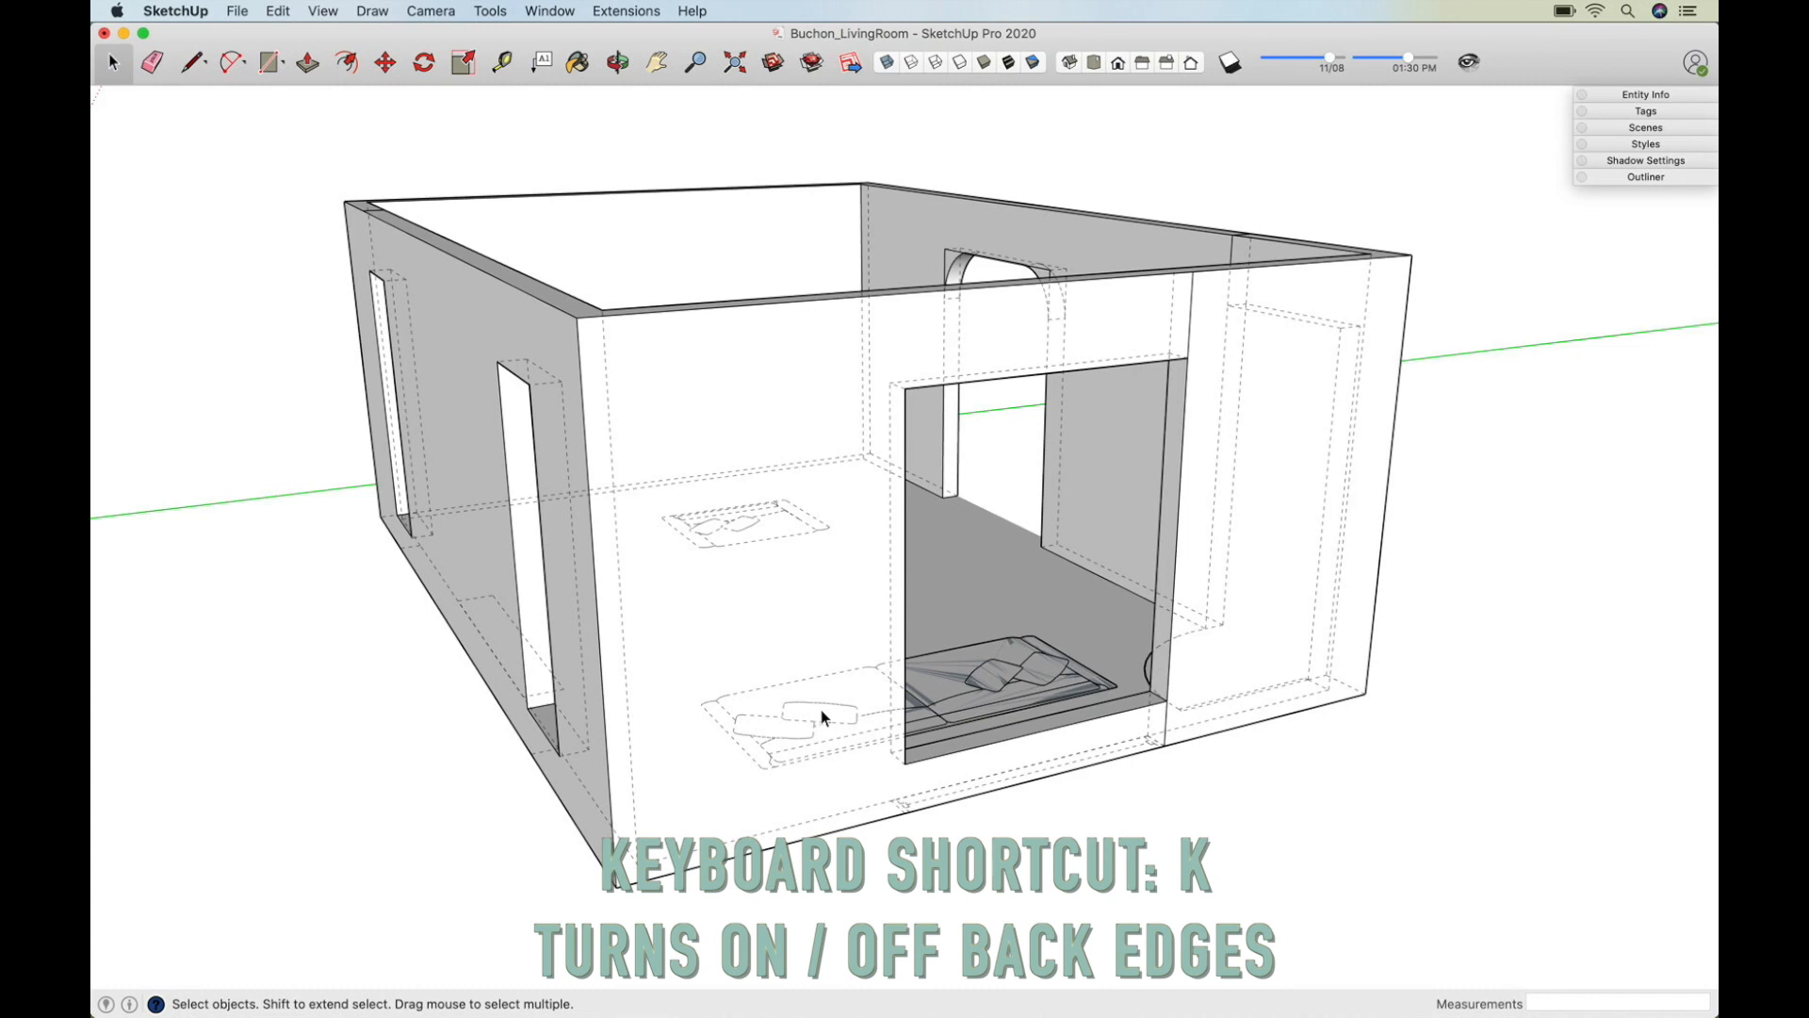
pyautogui.press('k')
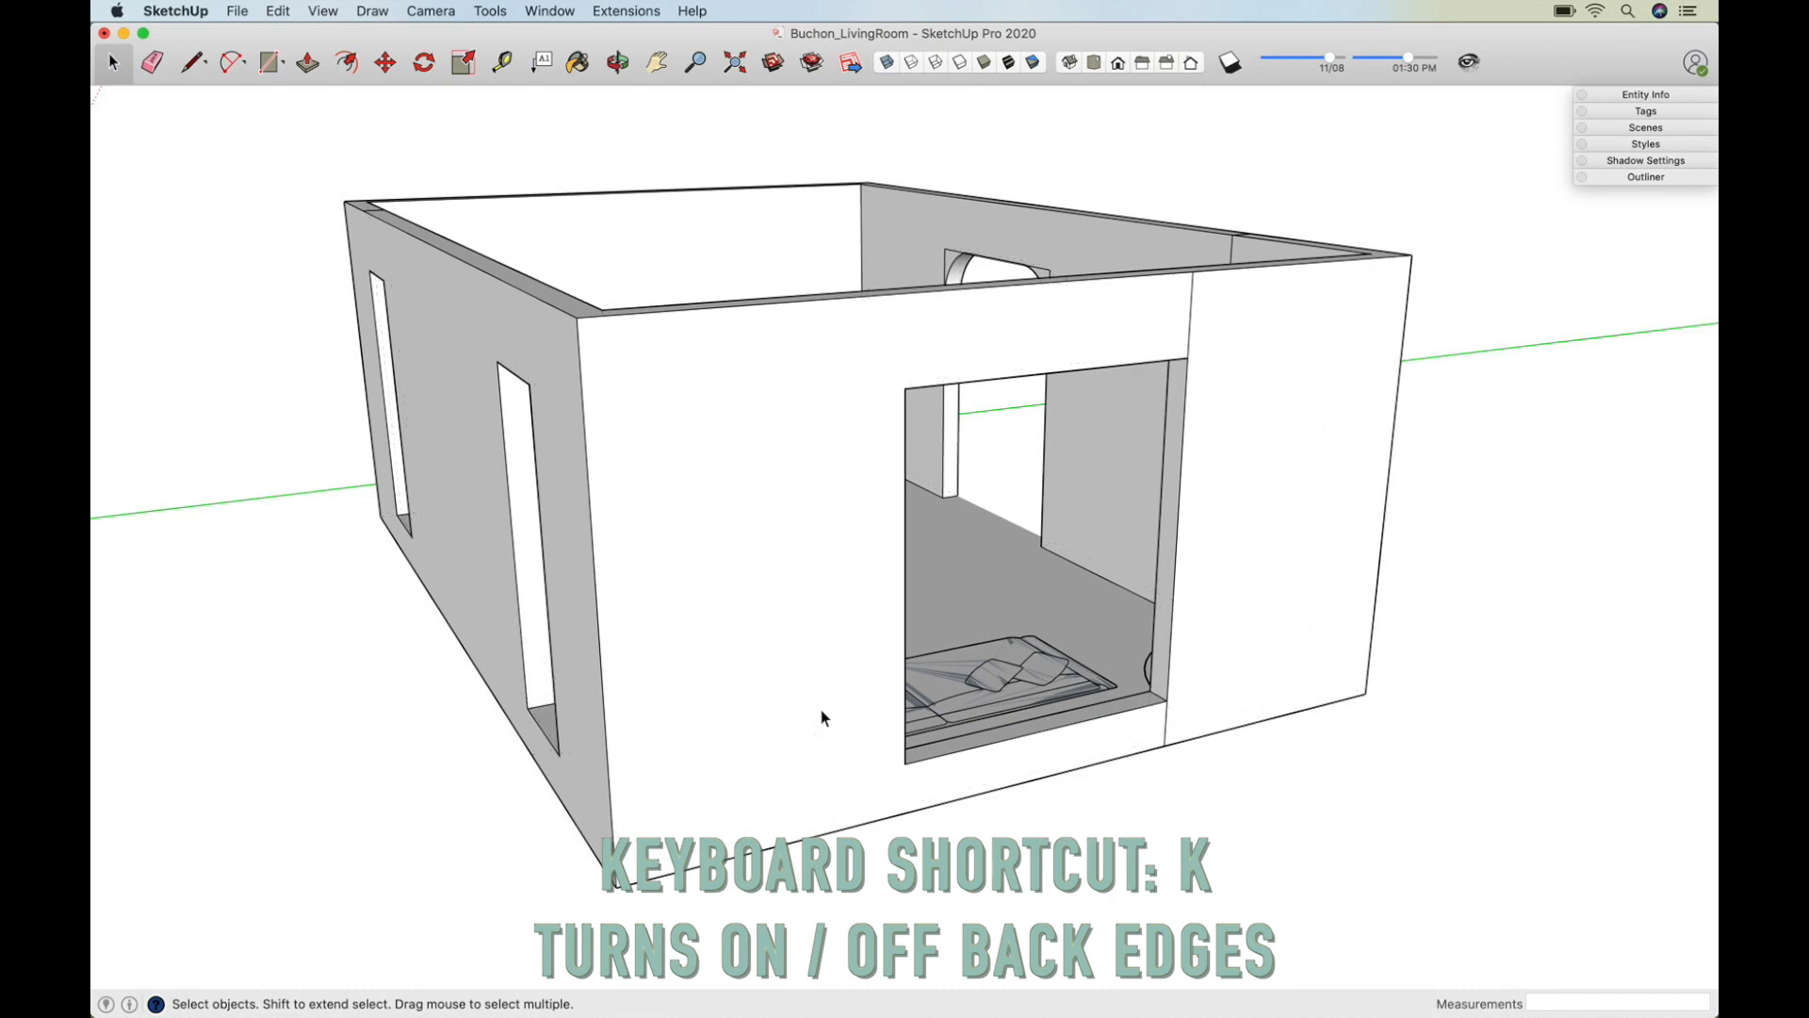
pyautogui.press('k')
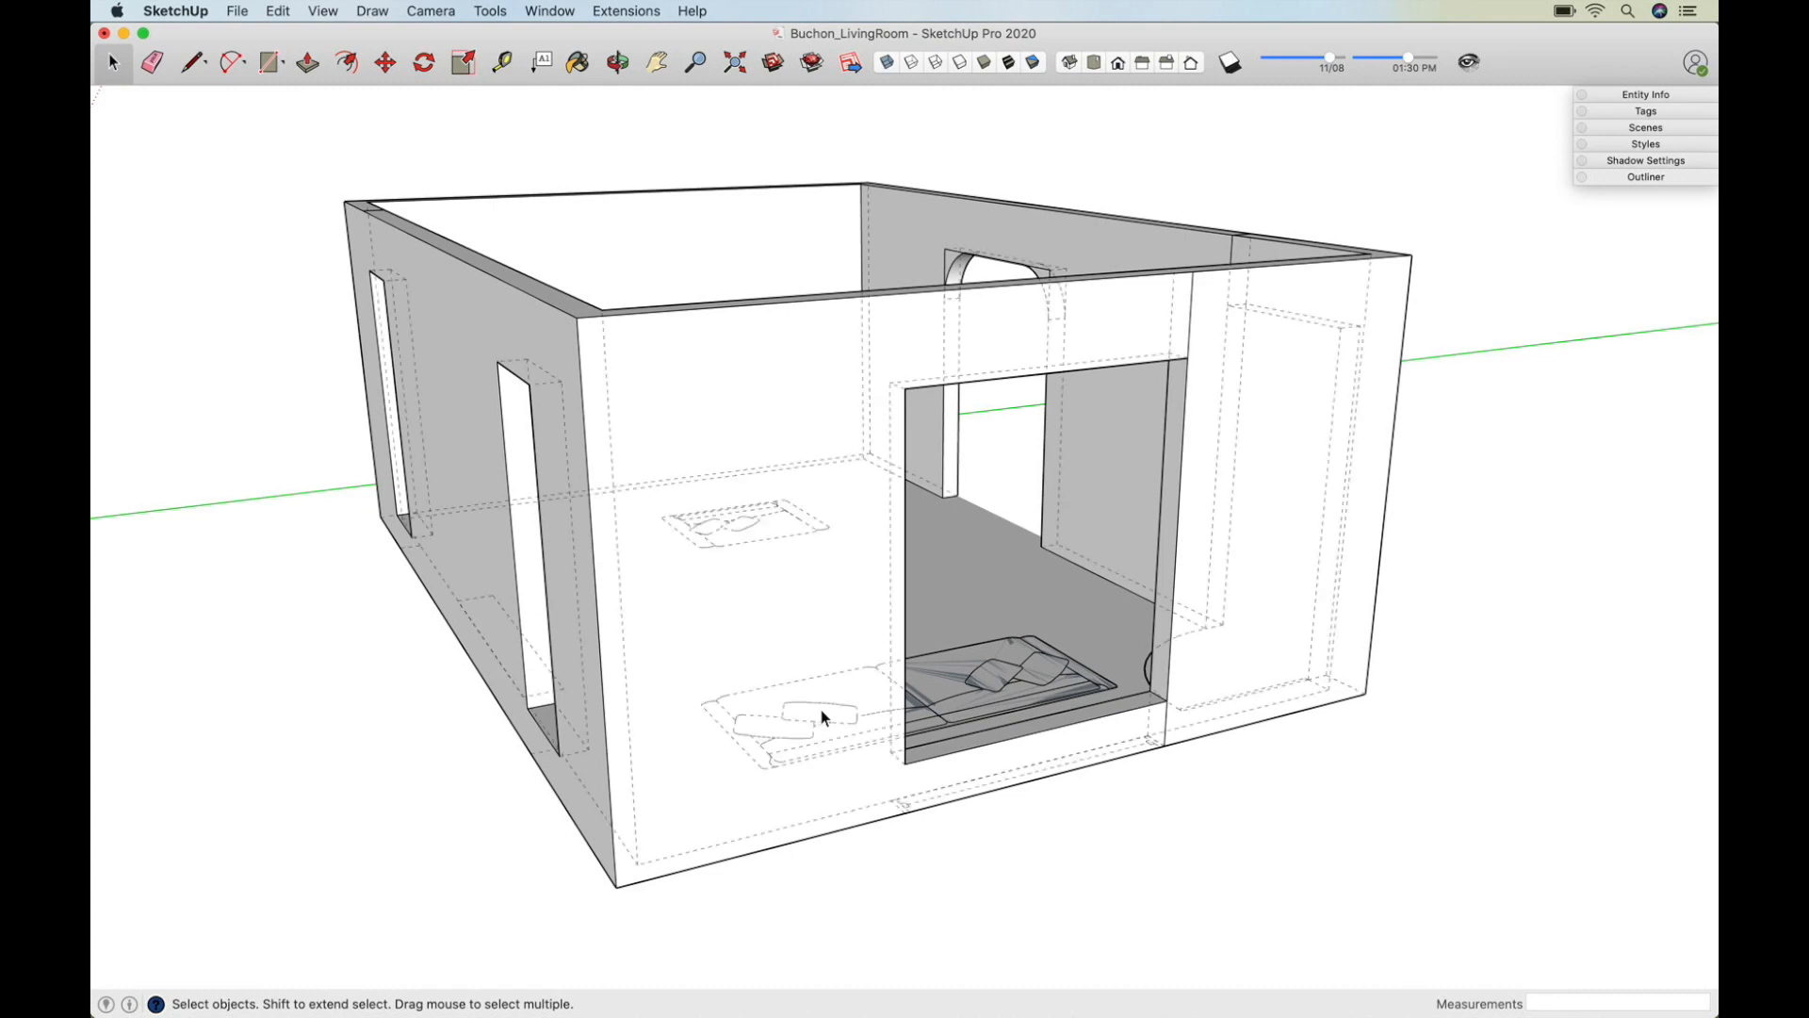
pyautogui.moveTo(1192, 311)
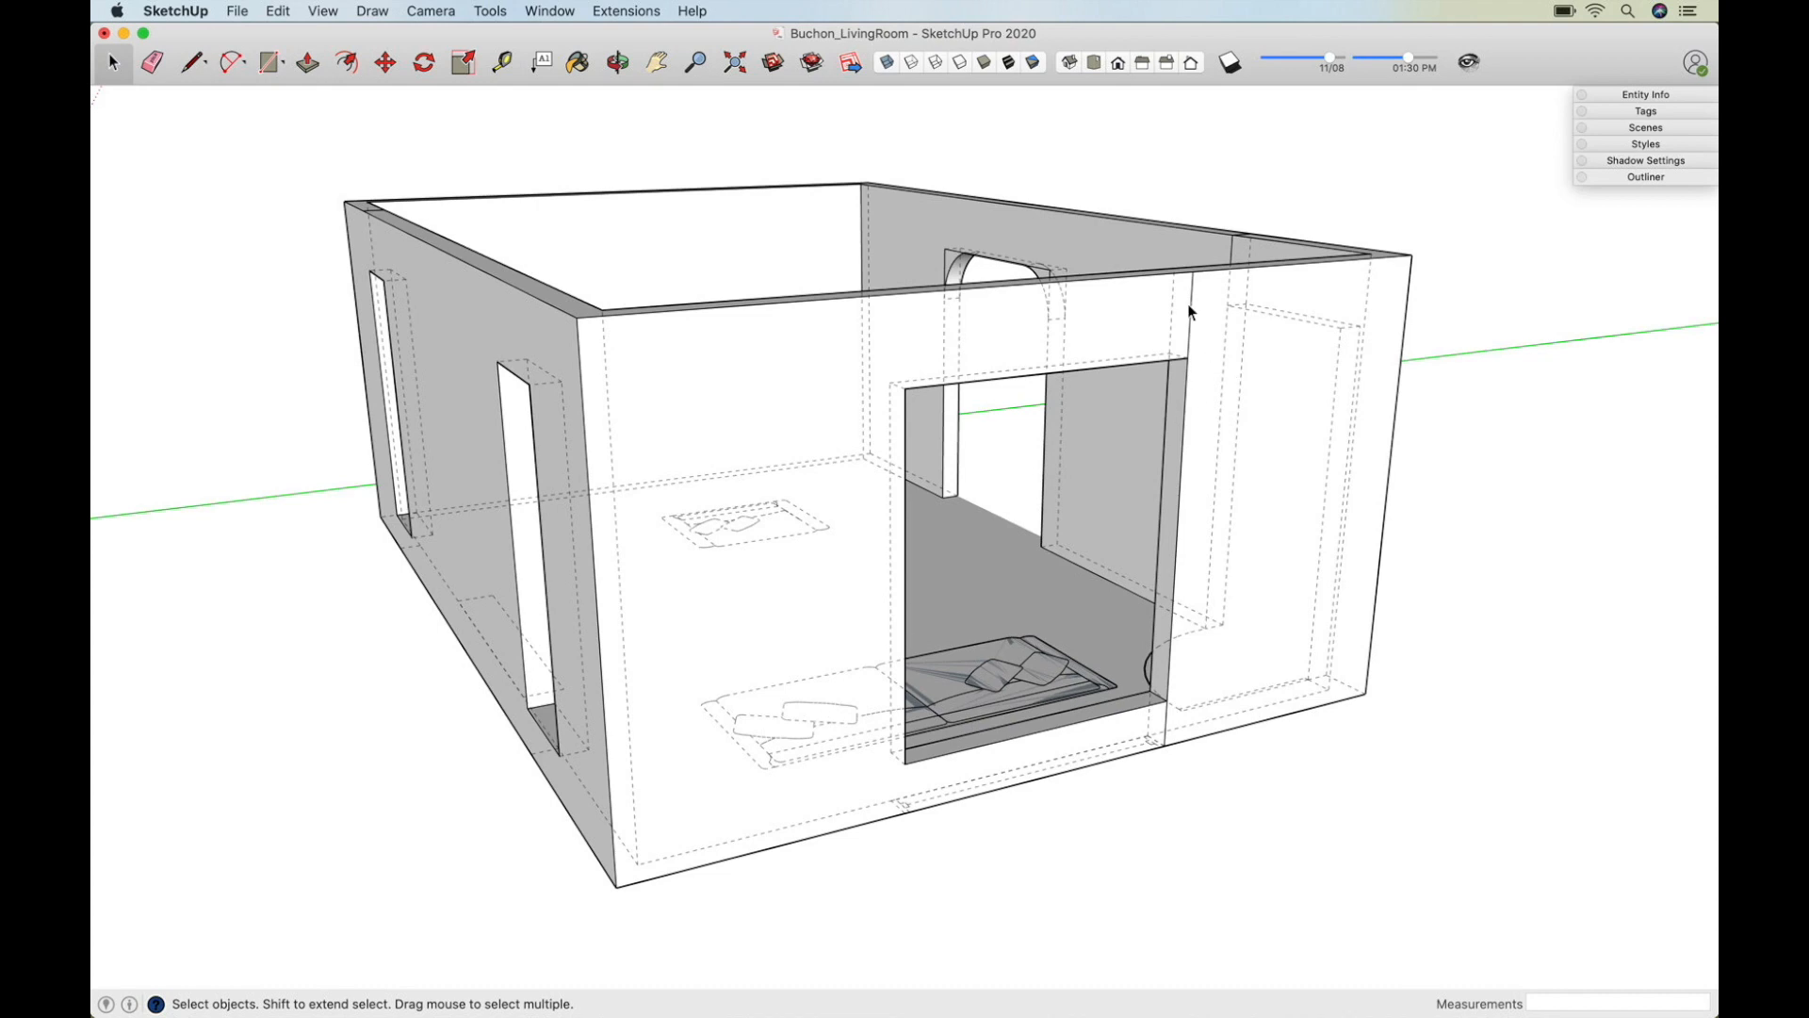
pyautogui.moveTo(1162, 320)
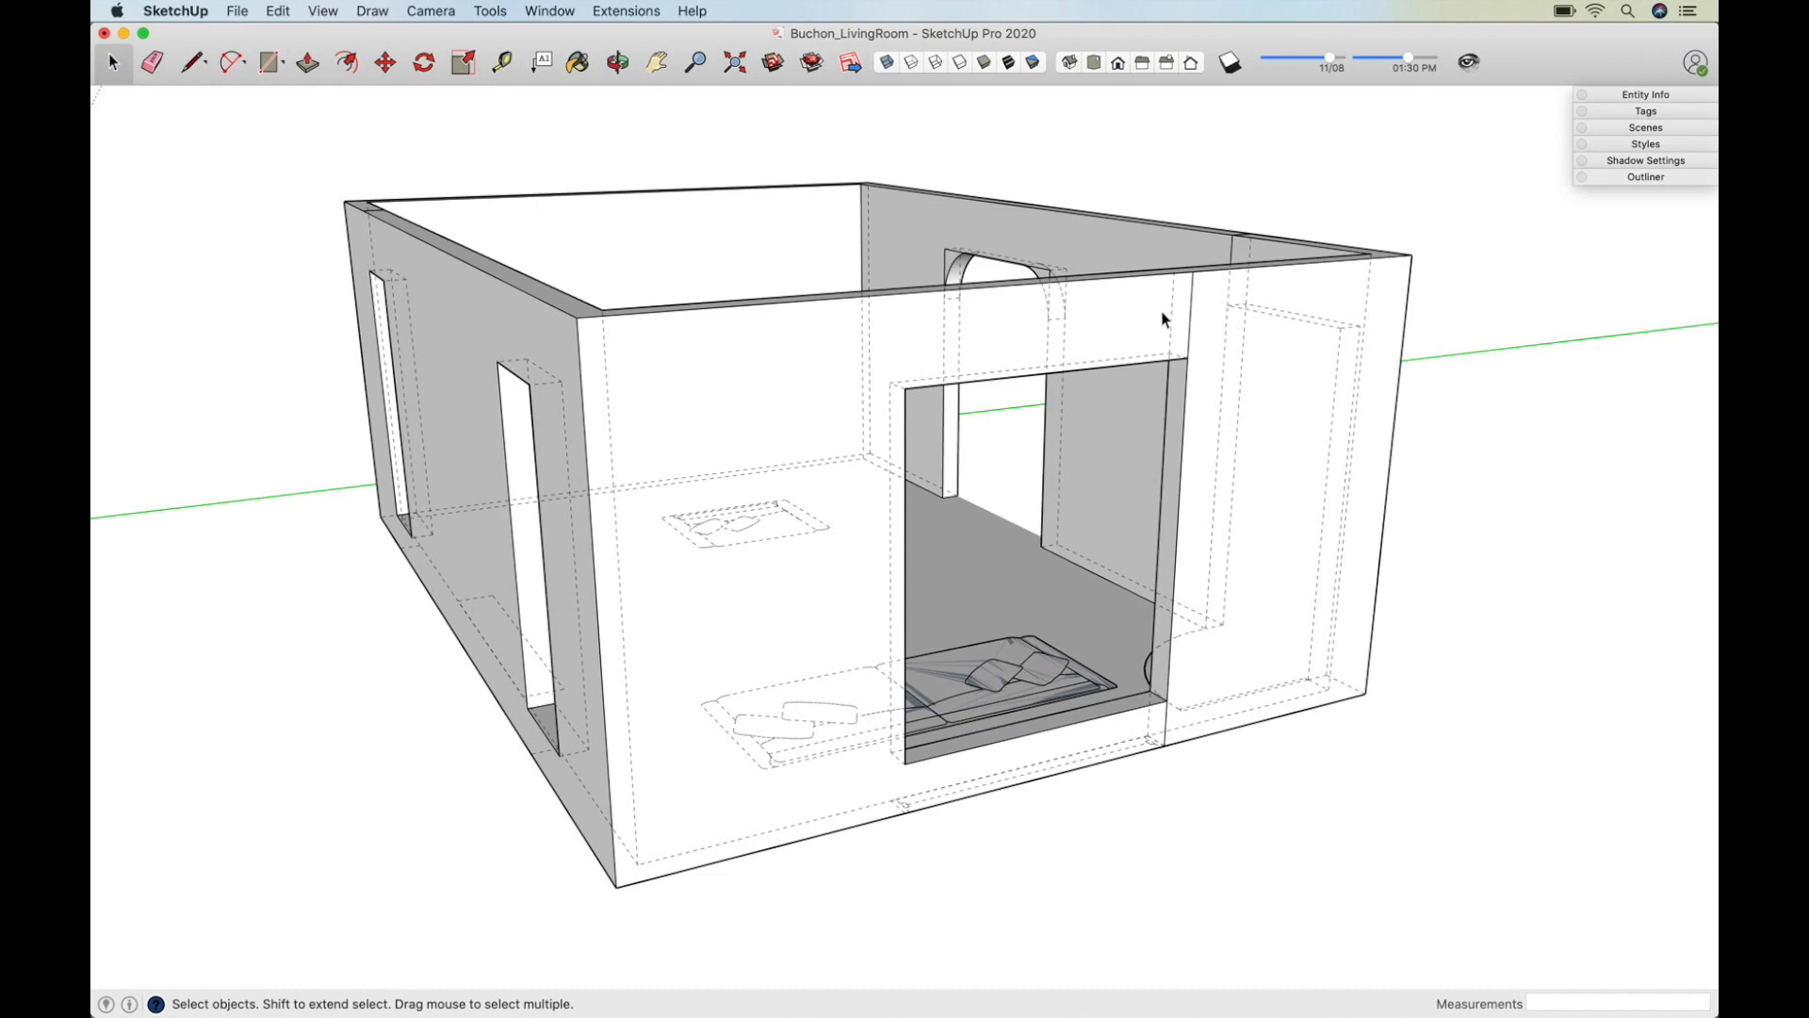
pyautogui.moveTo(1079, 757)
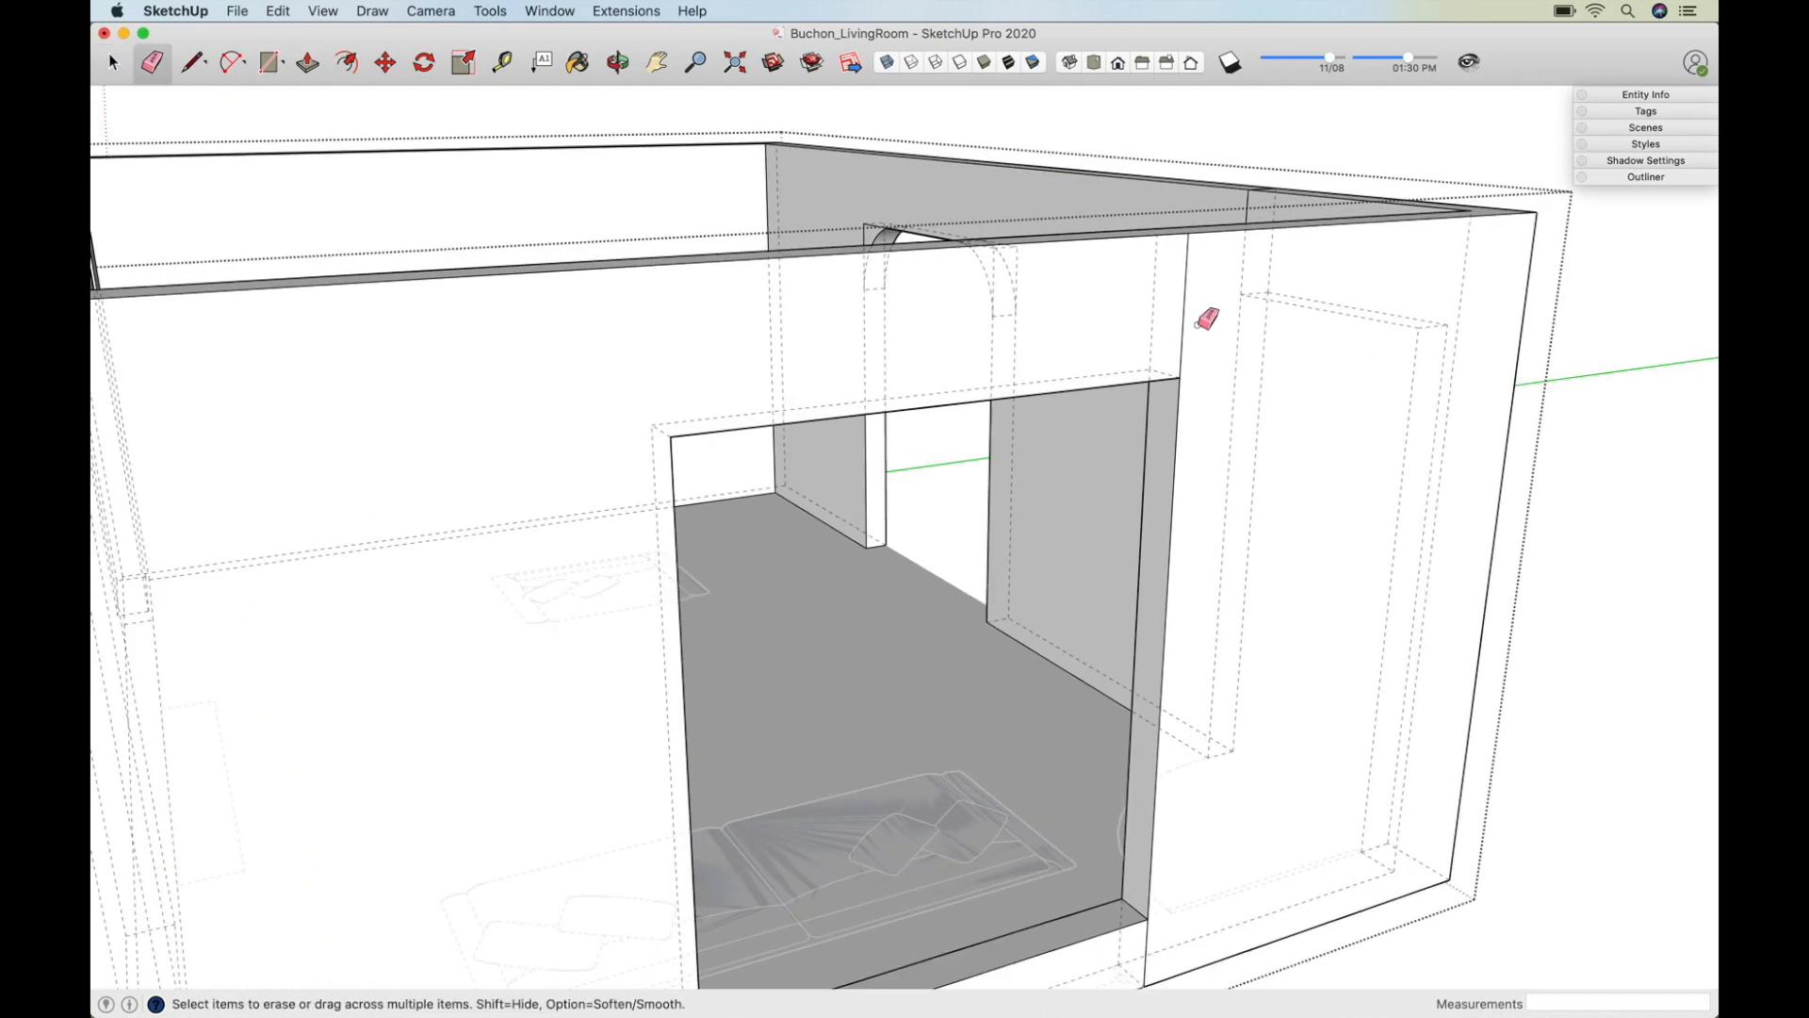
pyautogui.moveTo(1197, 311)
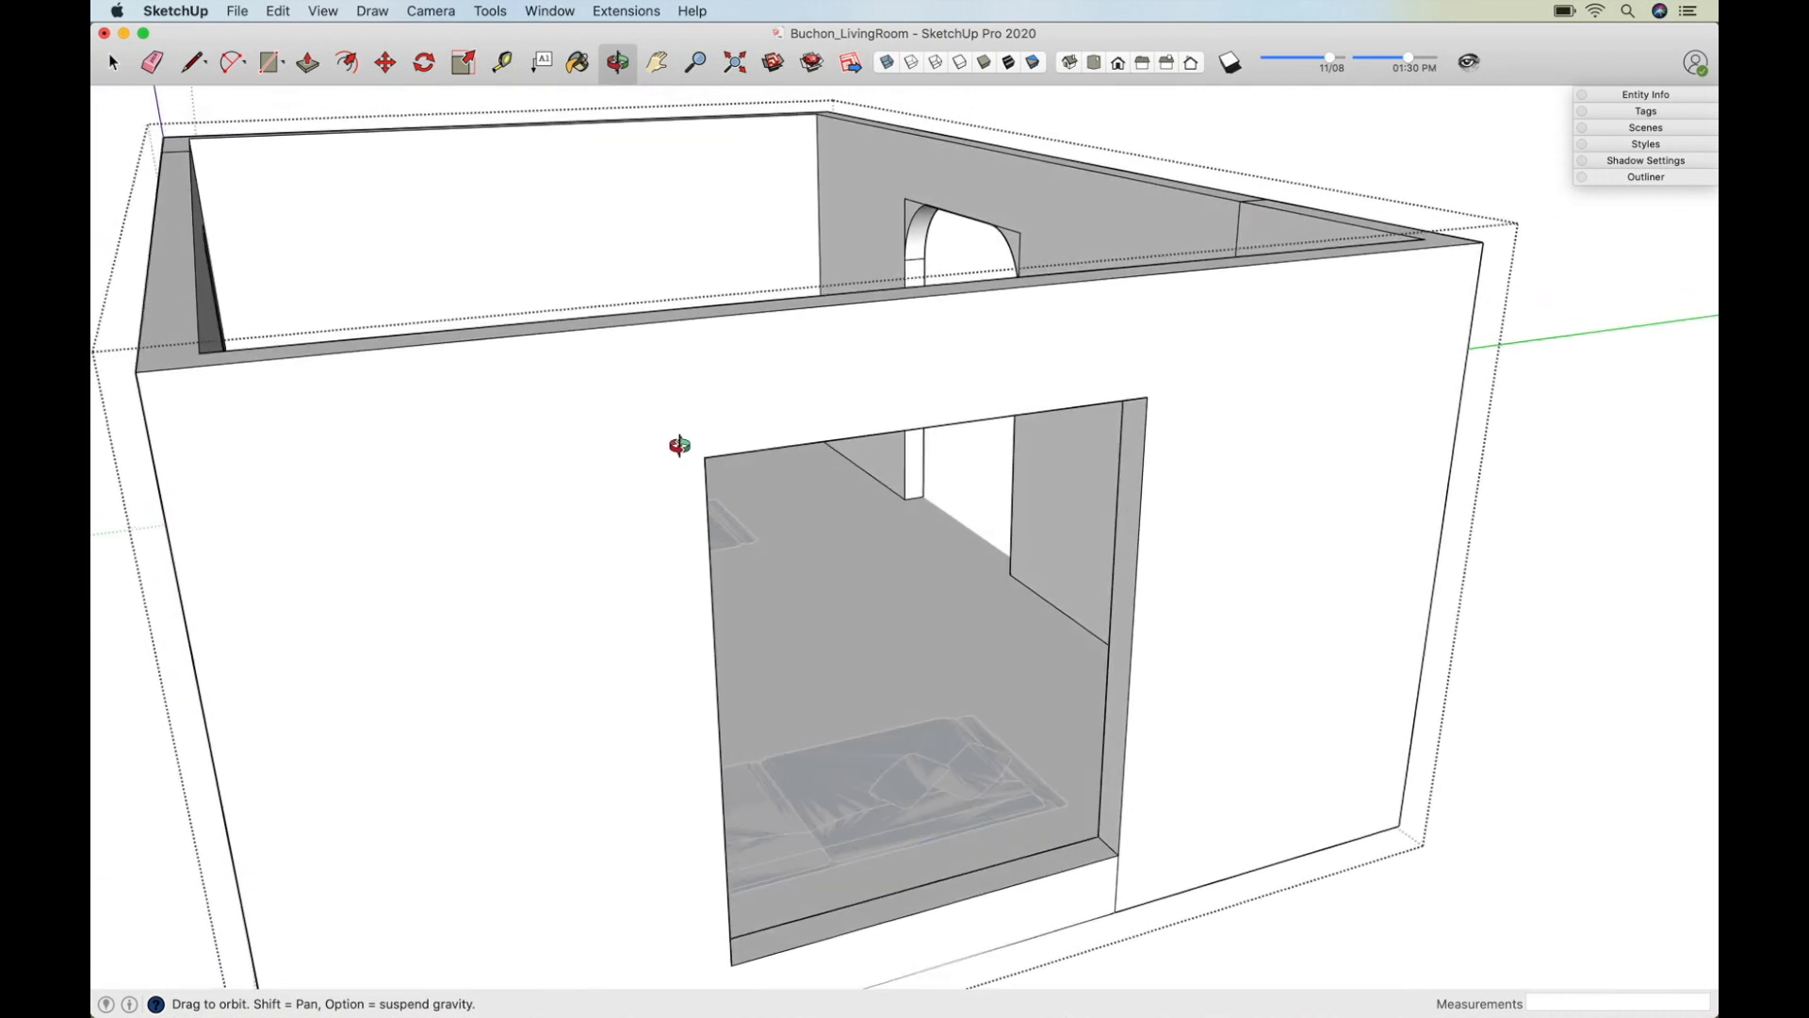
pyautogui.click(152, 60)
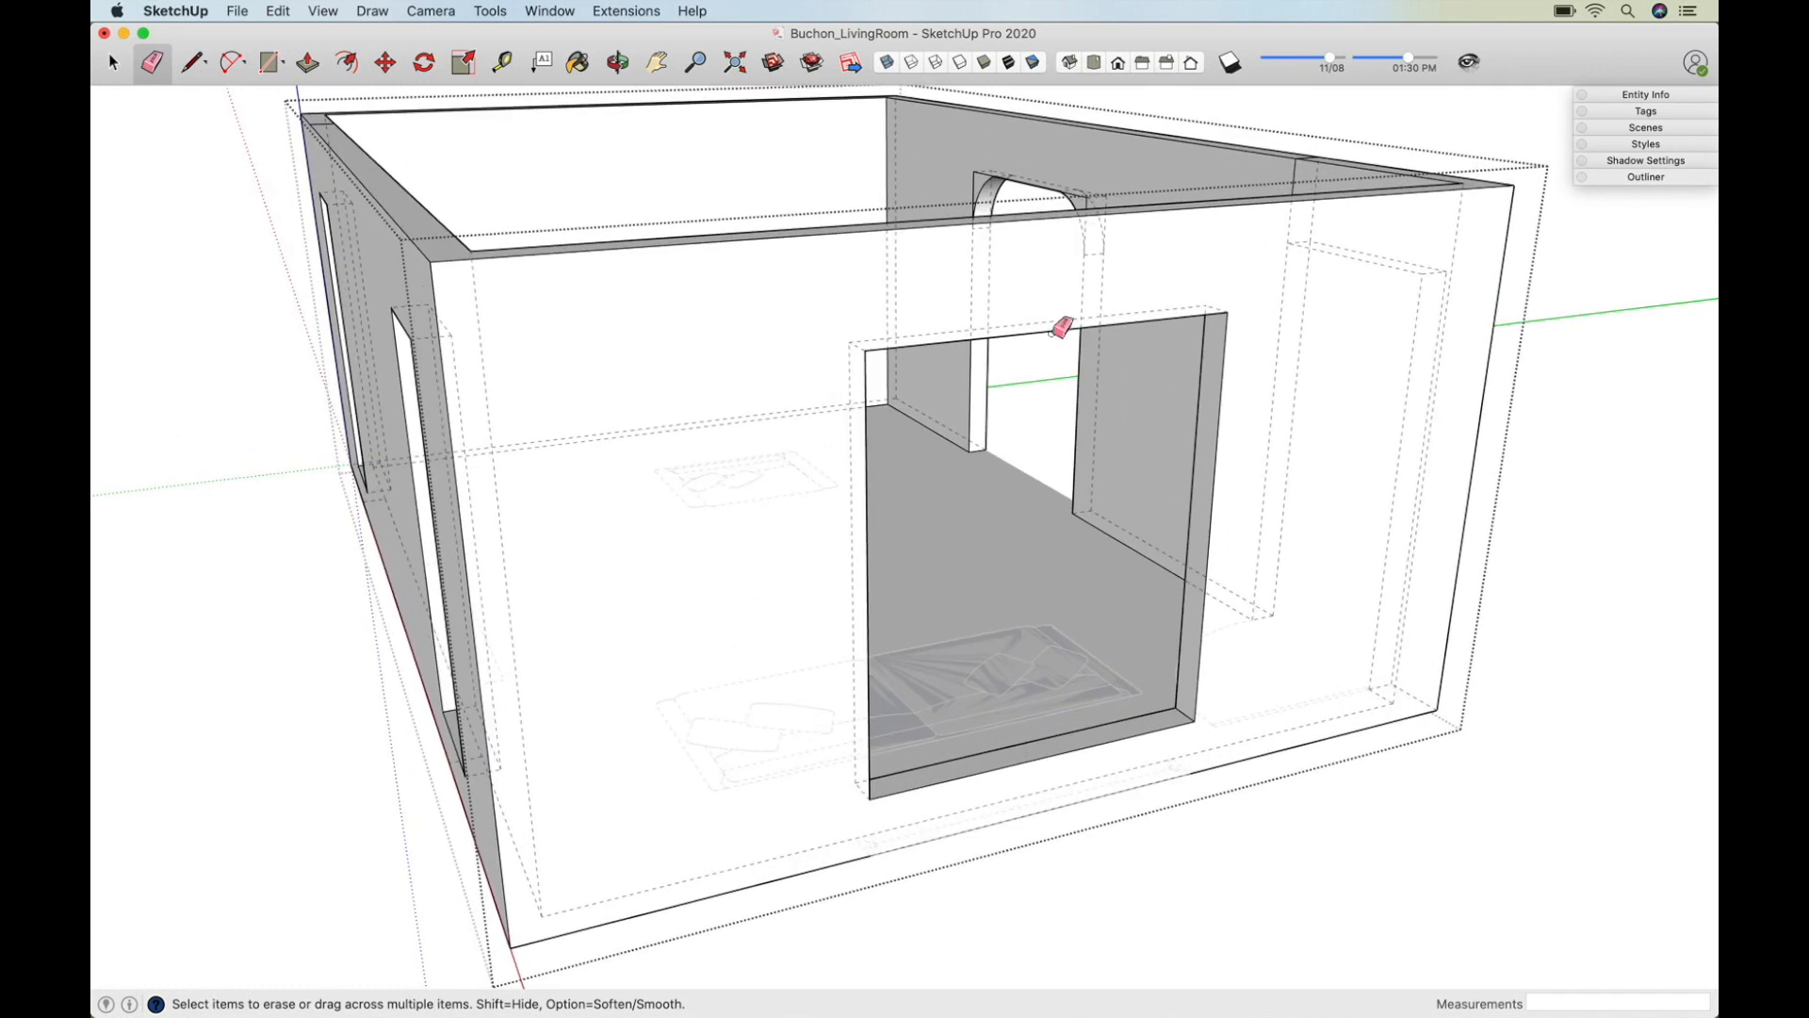
pyautogui.moveTo(1254, 287)
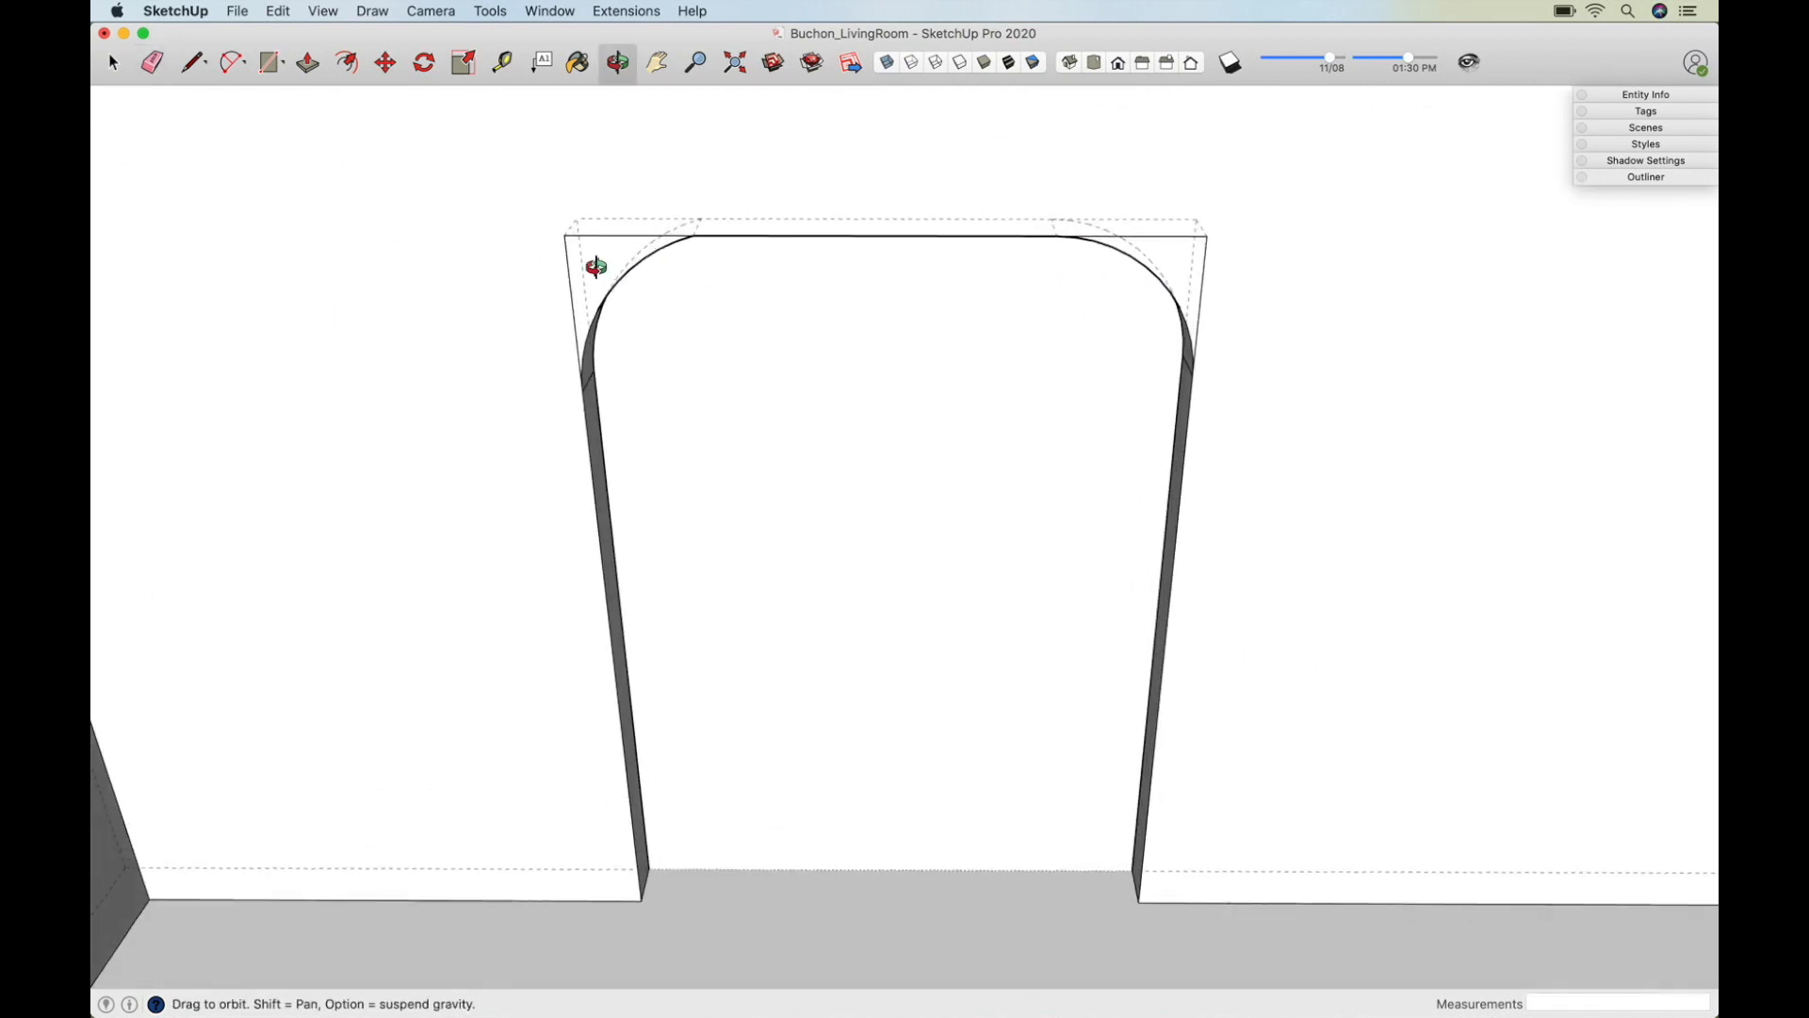
# Step: Switch to the Eraser to remove the arched opening's top-corner header edges
pyautogui.click(151, 61)
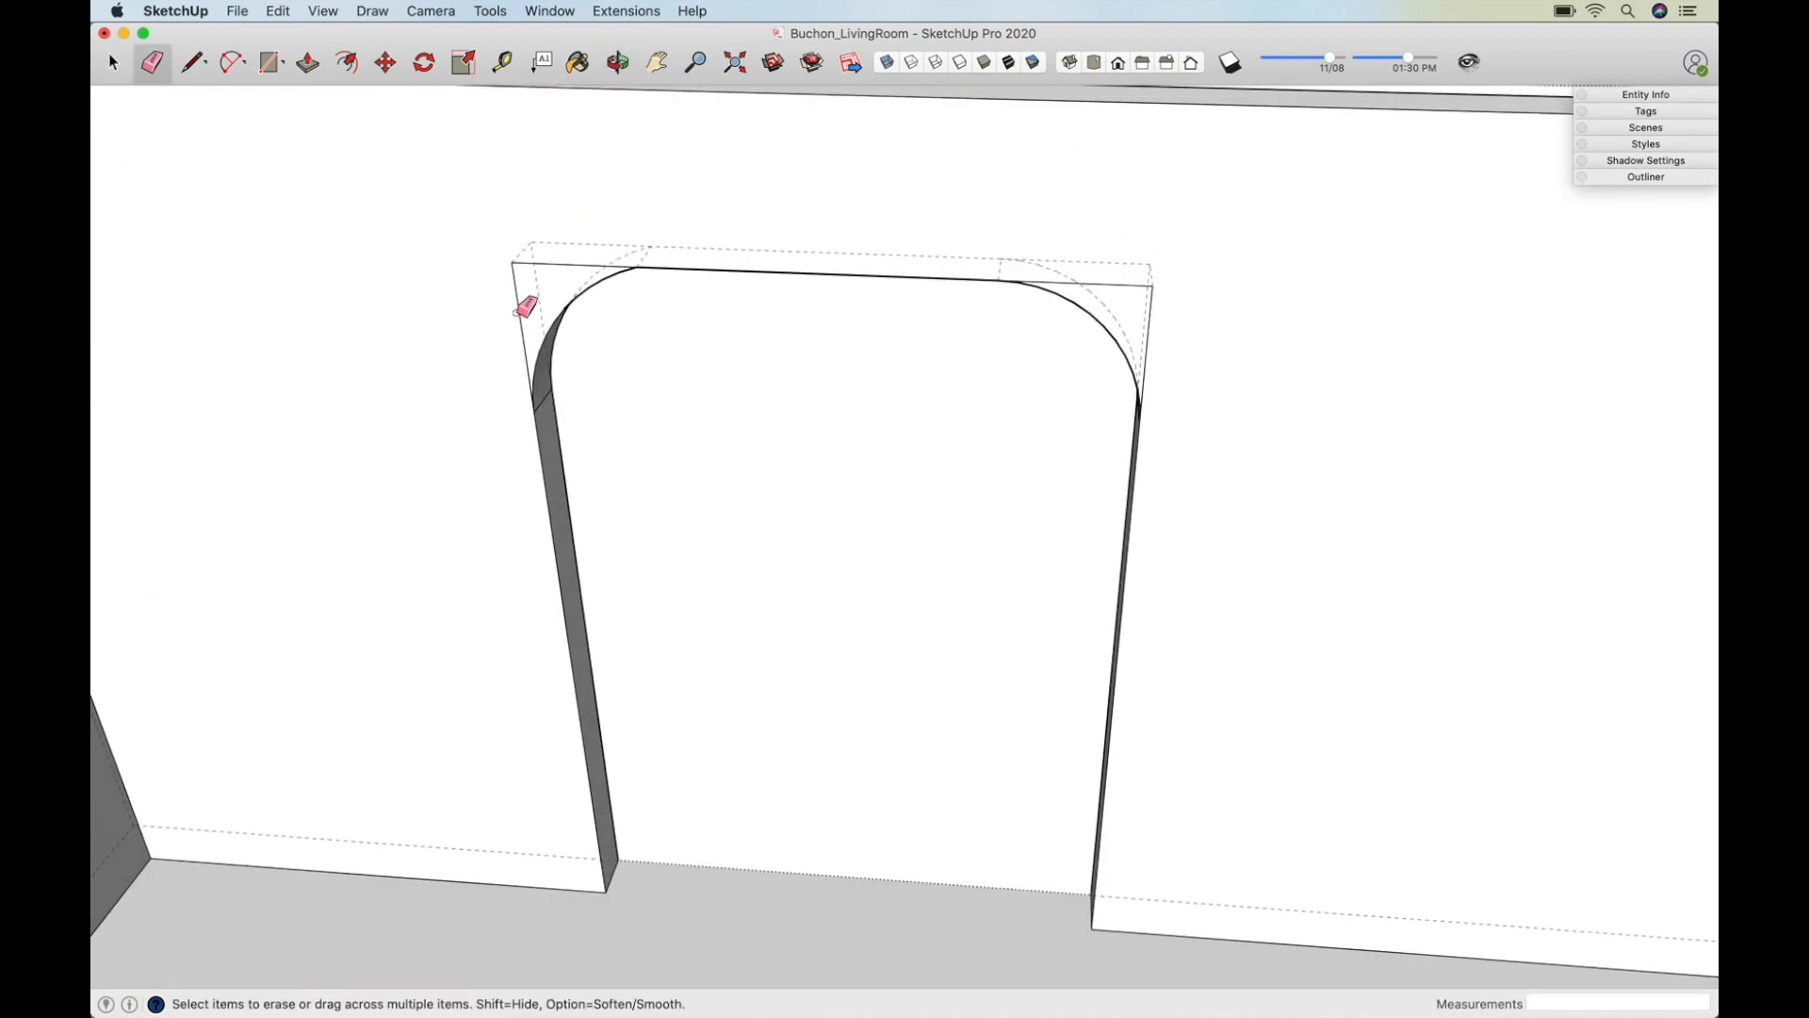